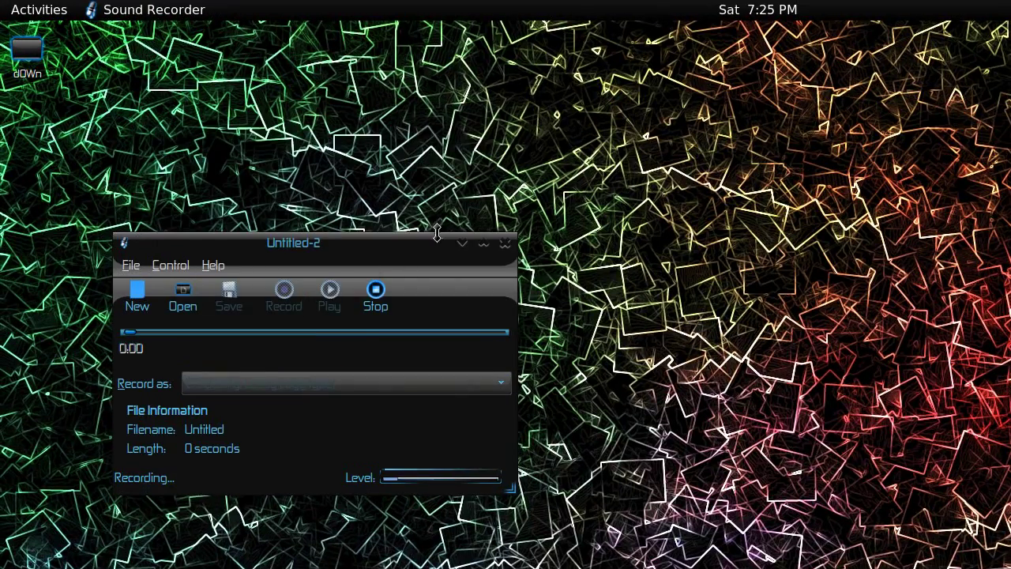
Minimize the Sound Recorder window to reveal the terminal
click(505, 243)
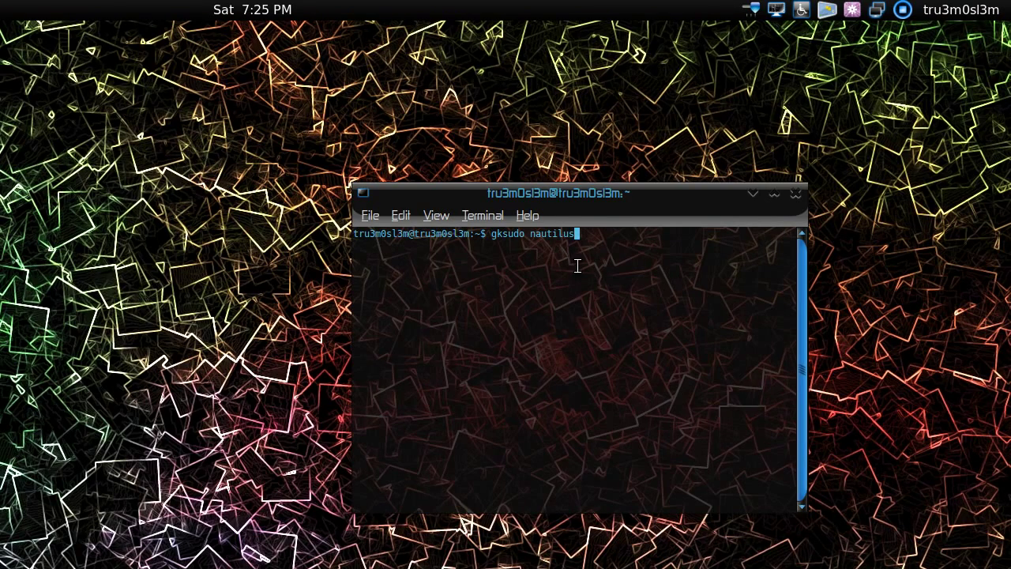
Run gksudo nautilus and authenticate with the administrator password
key(Return)
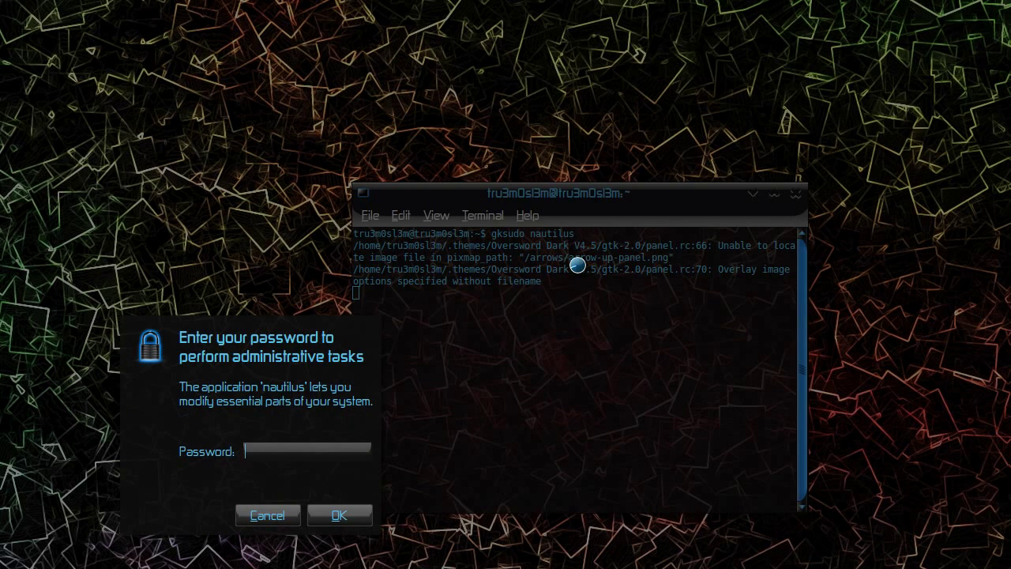
text(password)
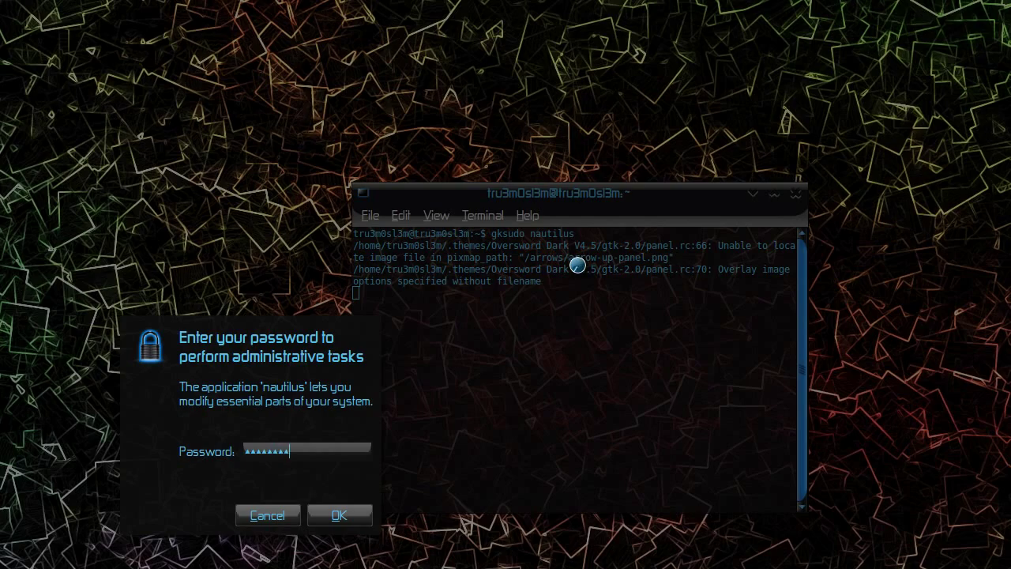
click(339, 515)
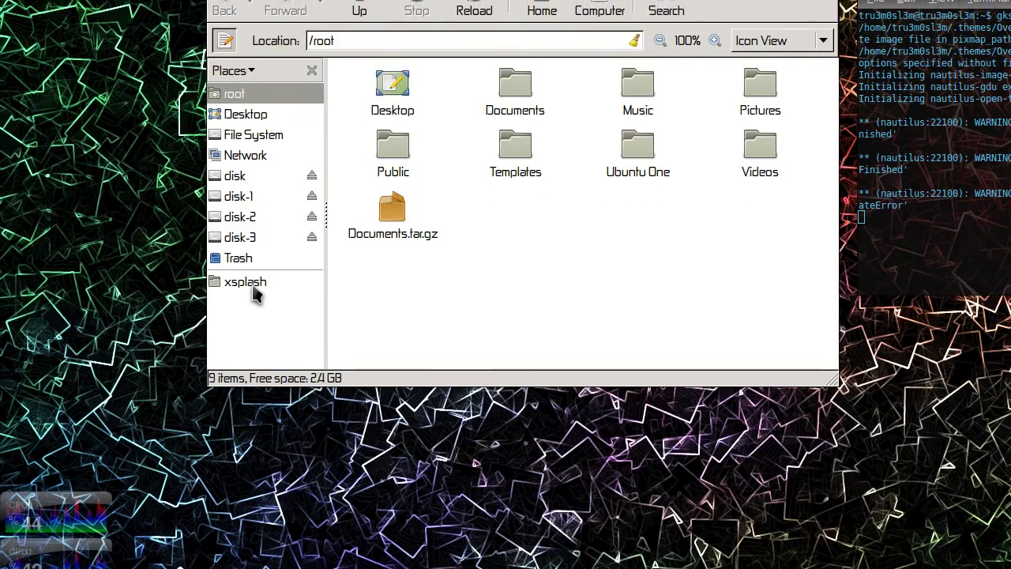
Open the xsplash images folder and view bg_800x600.jpg in Image Viewer
double_click(245, 282)
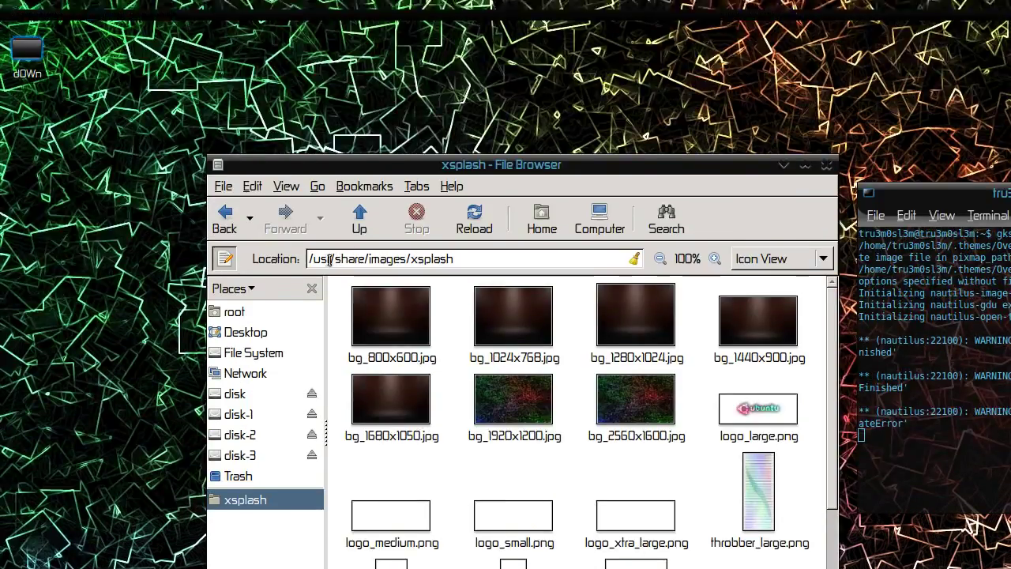
double_click(379, 259)
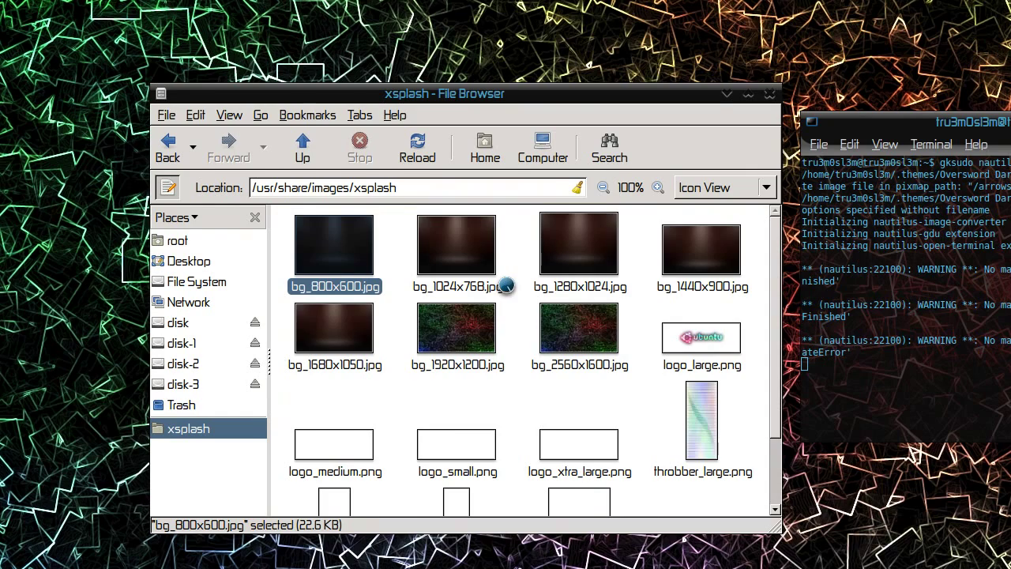
double_click(334, 243)
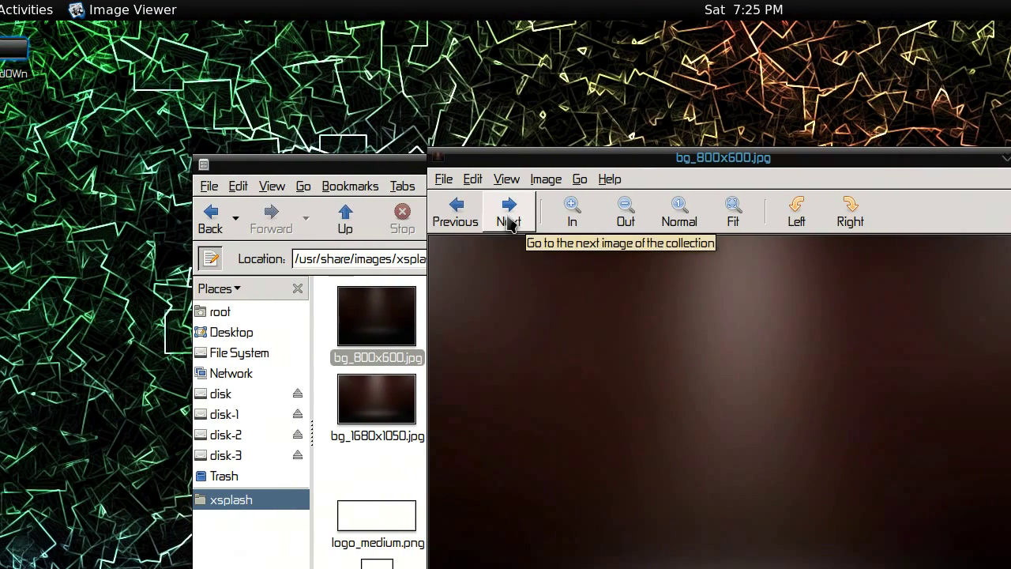
Step through the next background images up to bg_1440x900.jpg
click(508, 212)
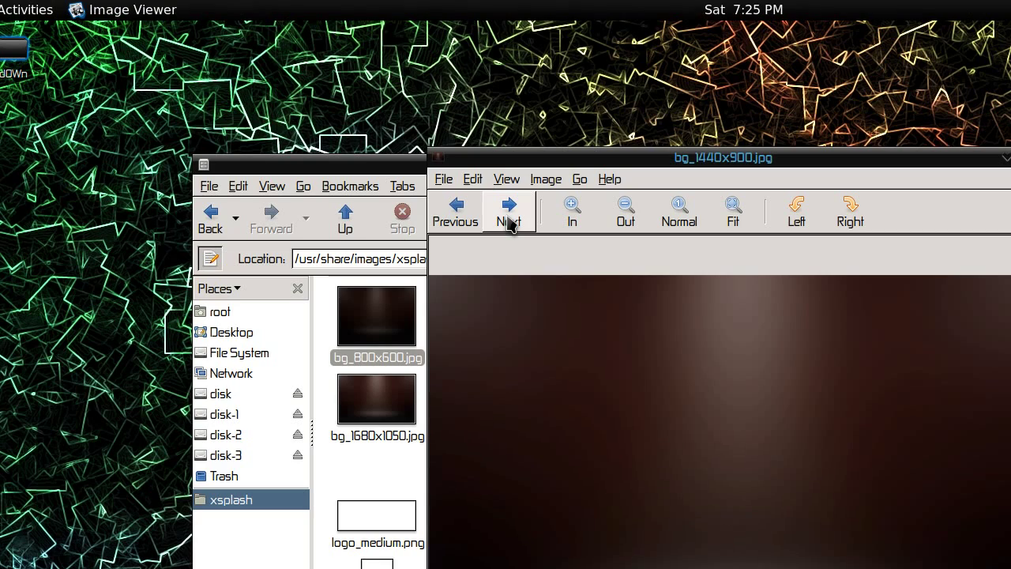
click(509, 210)
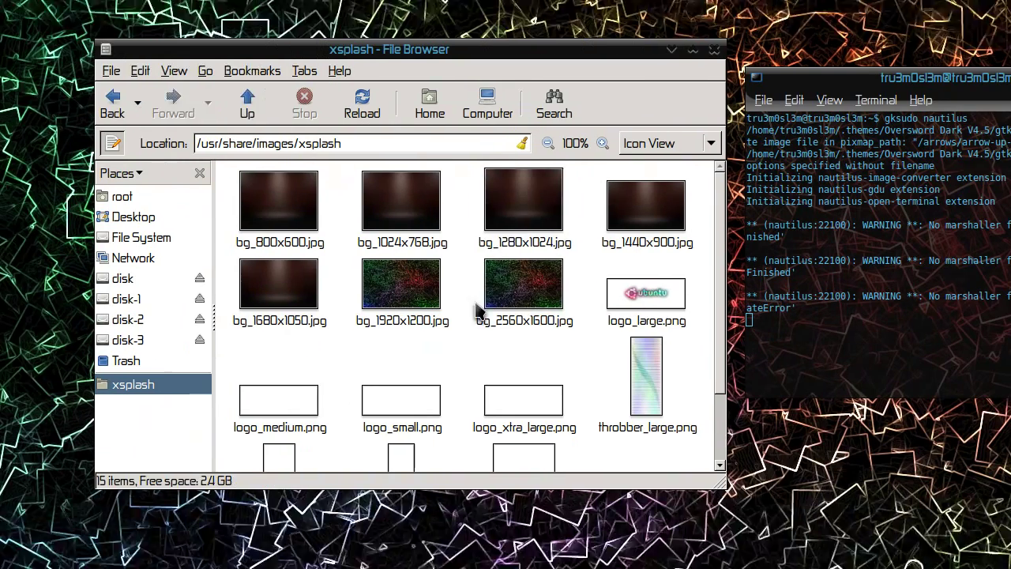
Open throbber_large.png from the xsplash folder
click(401, 283)
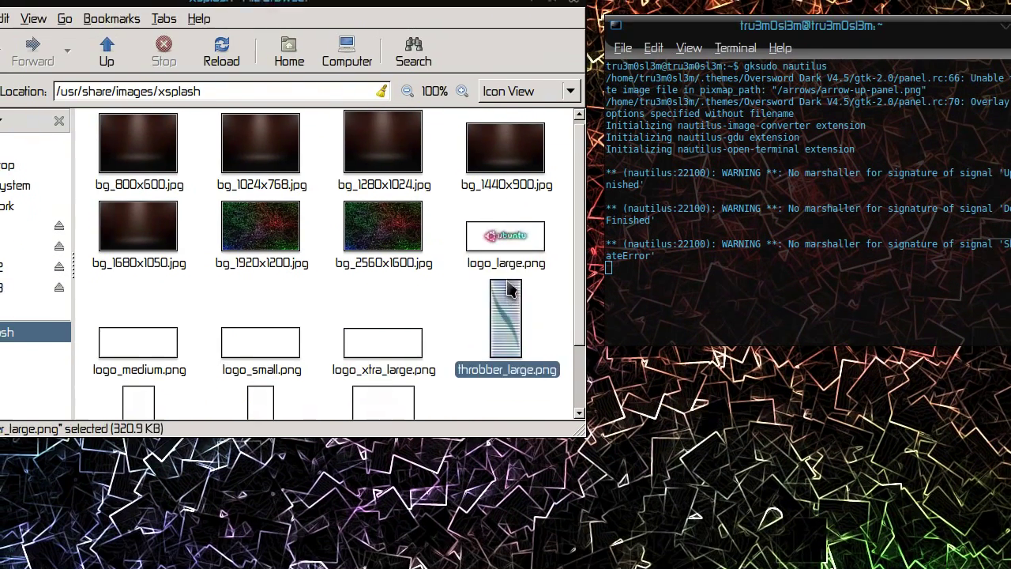
double_click(505, 236)
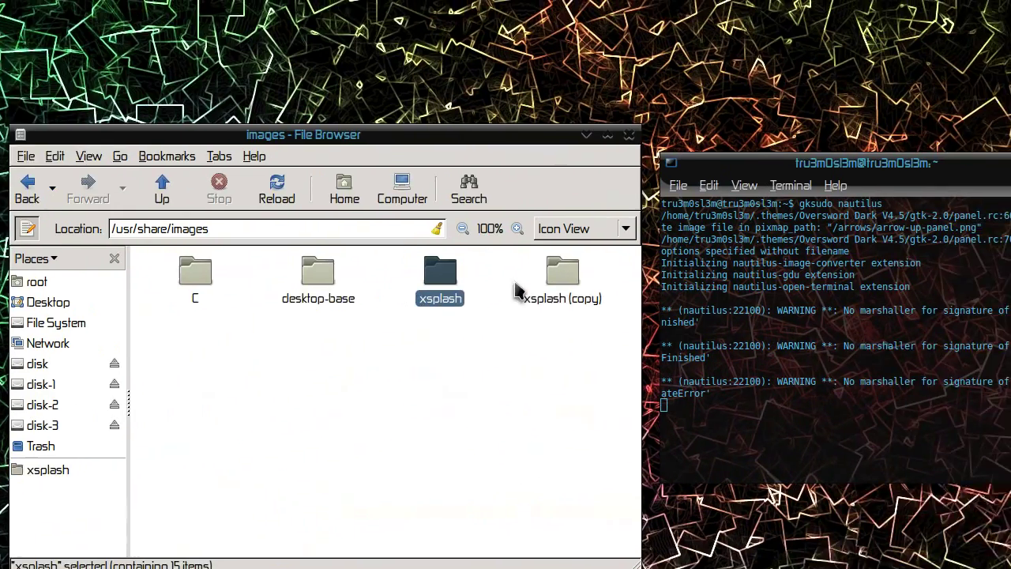
Inspect the xsplash (copy) backup folder, then go back and open the original xsplash
double_click(562, 270)
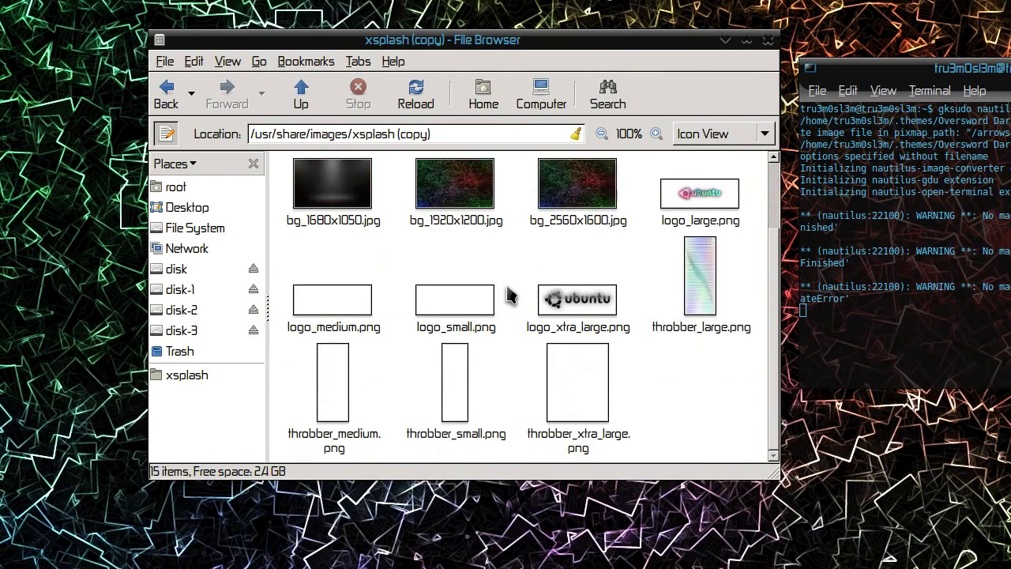
click(301, 93)
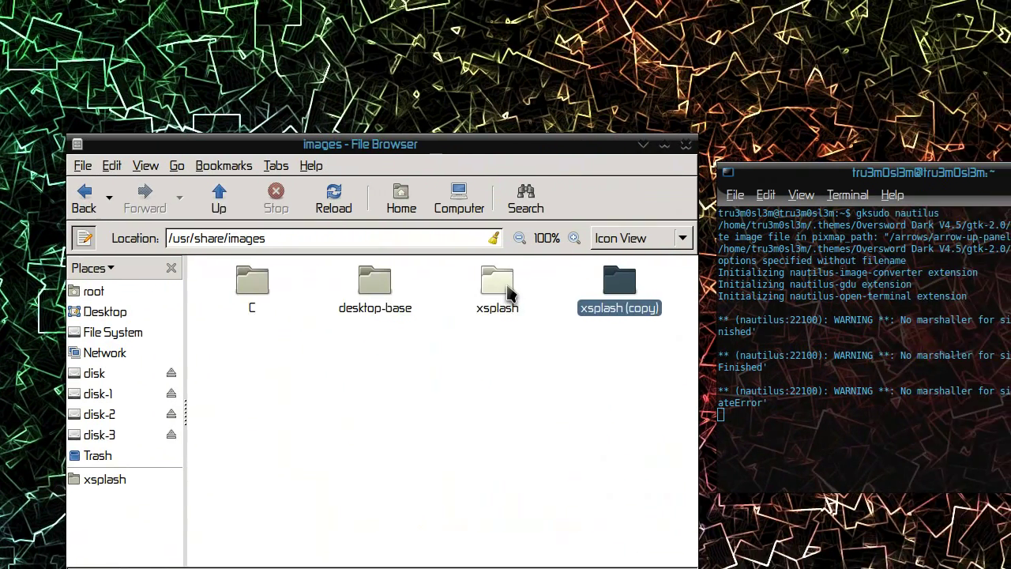
click(498, 285)
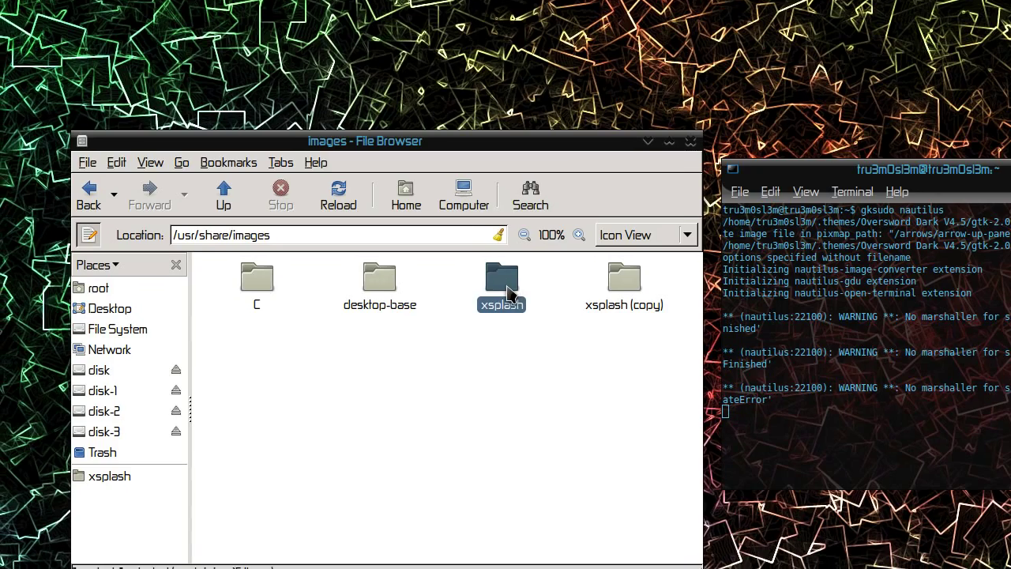
double_click(501, 277)
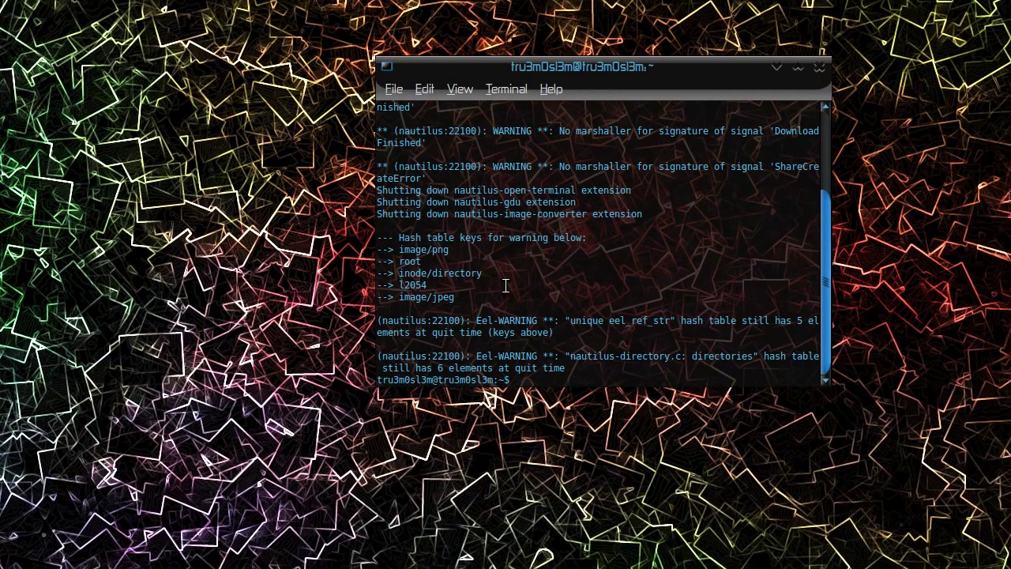
Run gksudo -u gdm dbus-launch gnome-appearance-properties in the terminal
text(gksudo -u gdm dbus-launch gnome-appearance-properties)
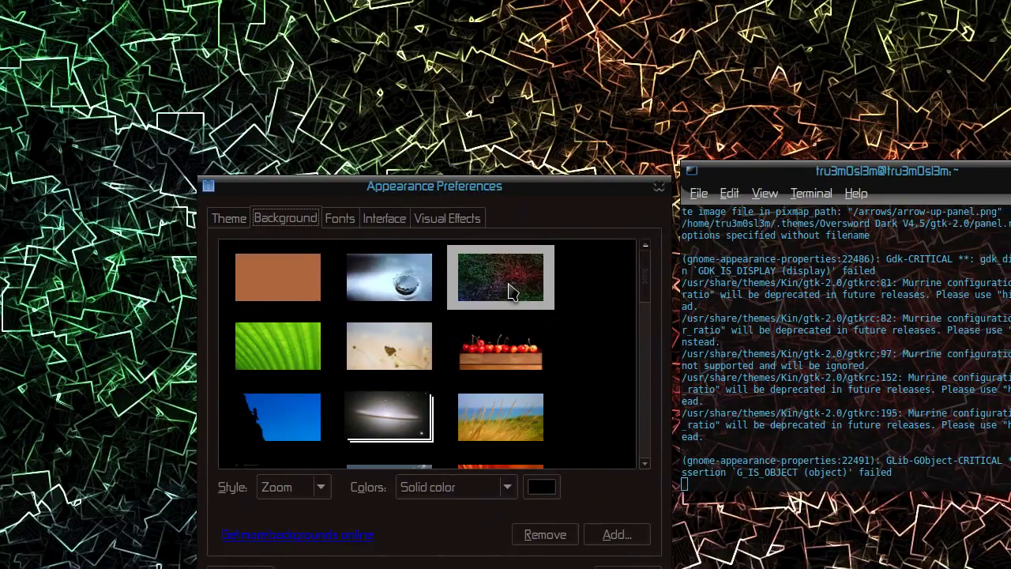
Pick the green-and-red wallpaper as the GDM background and close Appearance Preferences
drag(434, 186, 436, 66)
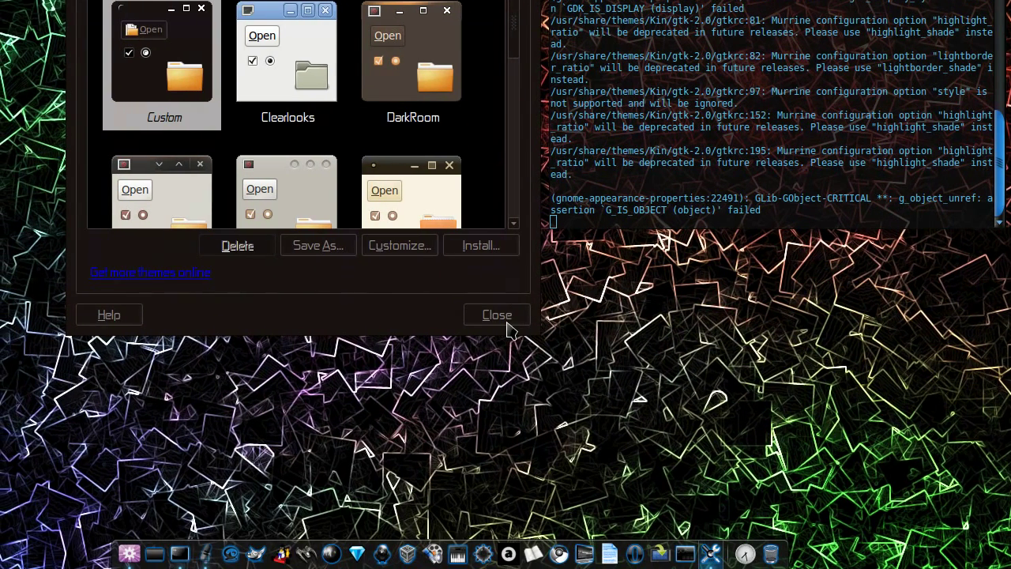
click(497, 314)
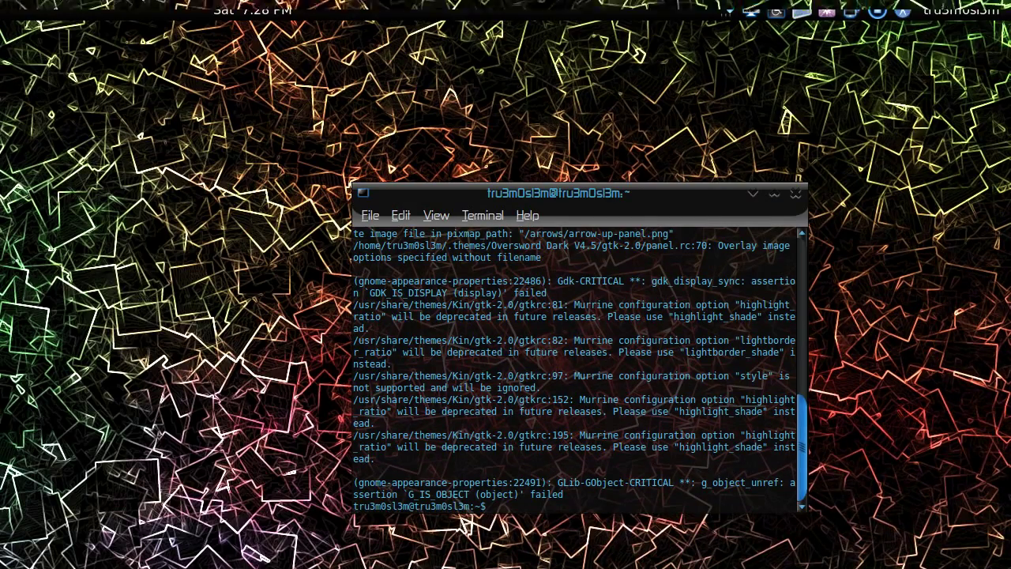